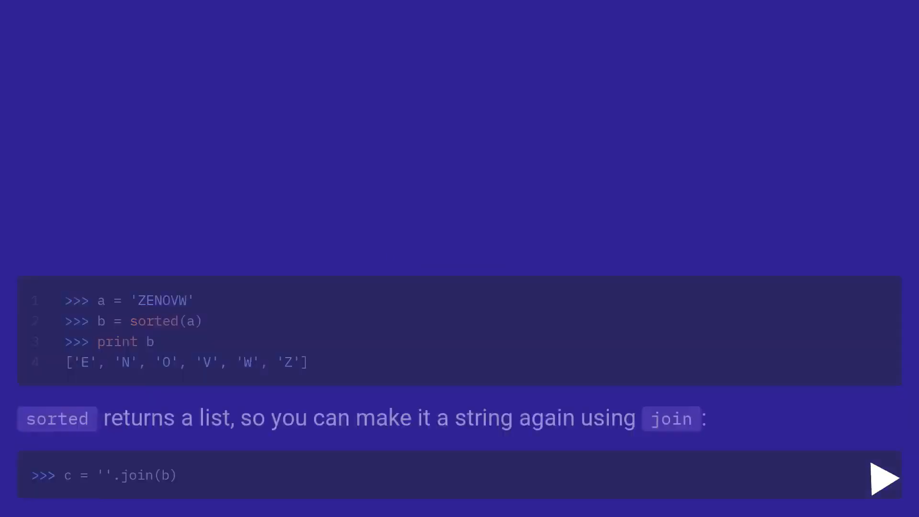
{"action": "left_click", "coordinate": [885, 478]}
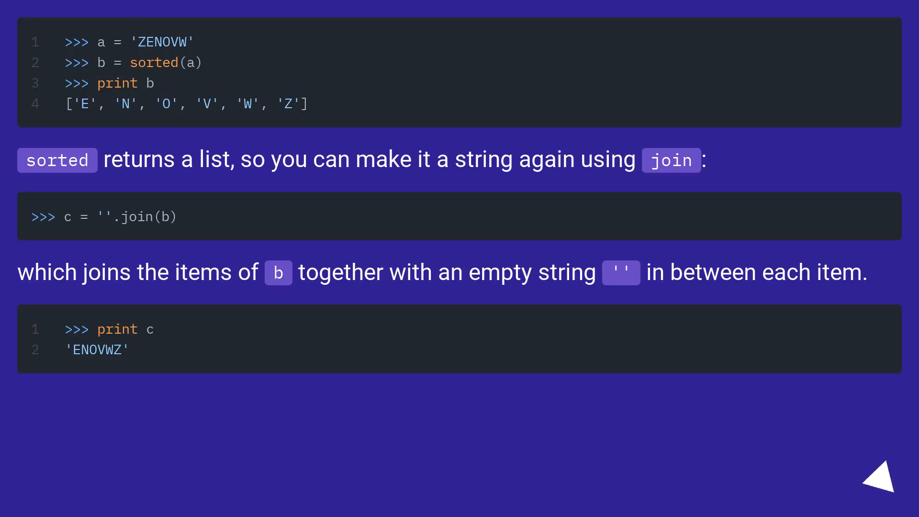
{"action": "left_click", "coordinate": [881, 480]}
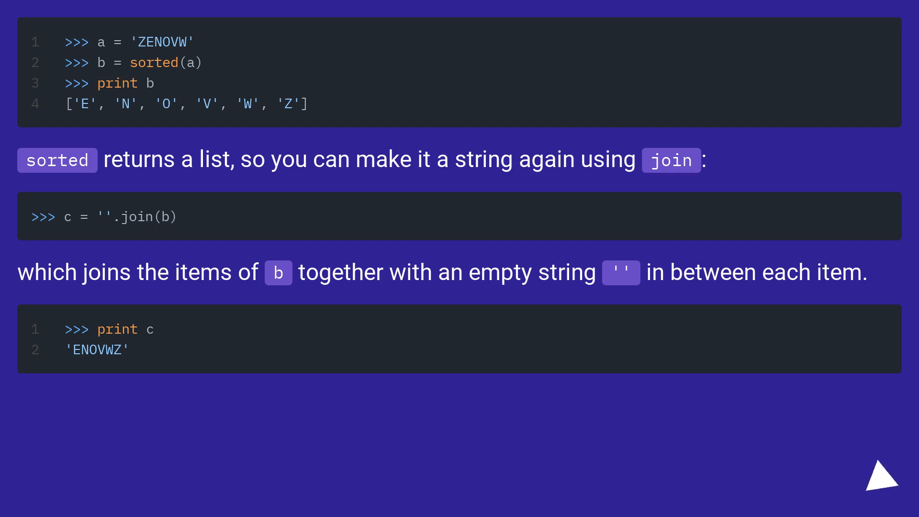
{"action": "left_click", "coordinate": [880, 482]}
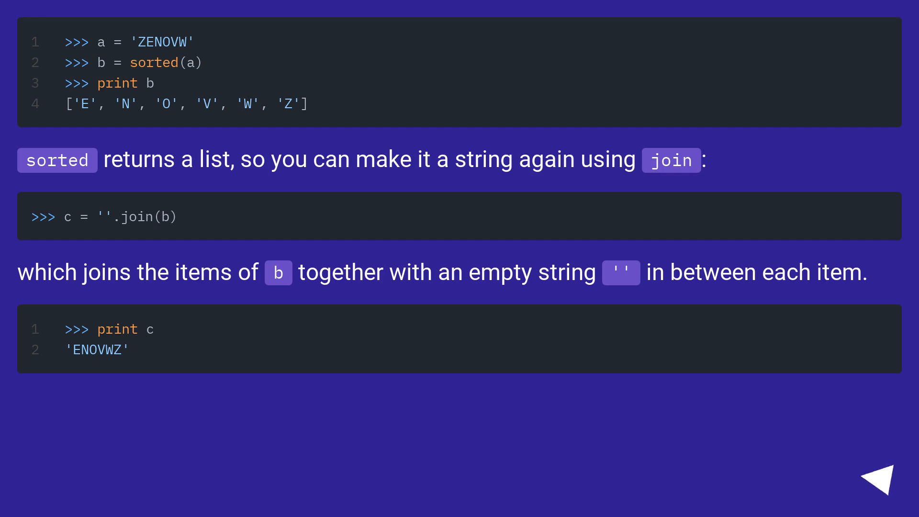
{"action": "left_click", "coordinate": [879, 484]}
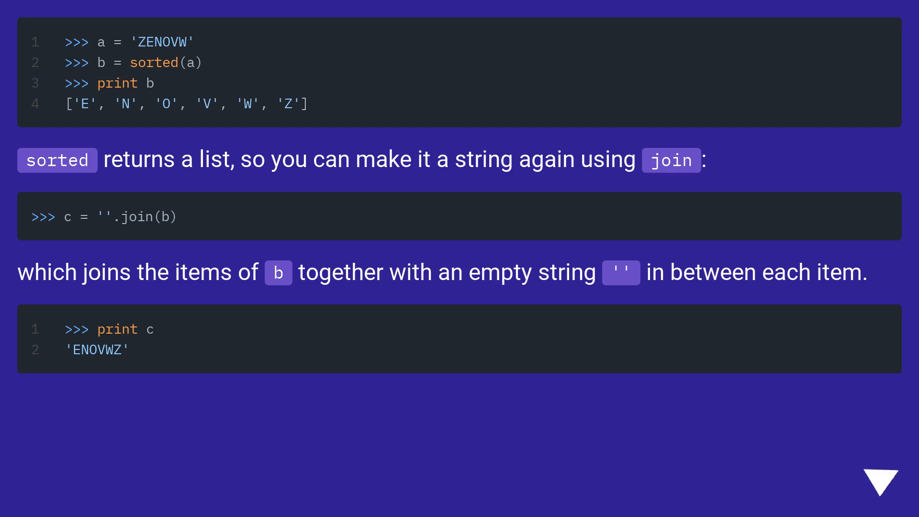
{"action": "left_click", "coordinate": [877, 484]}
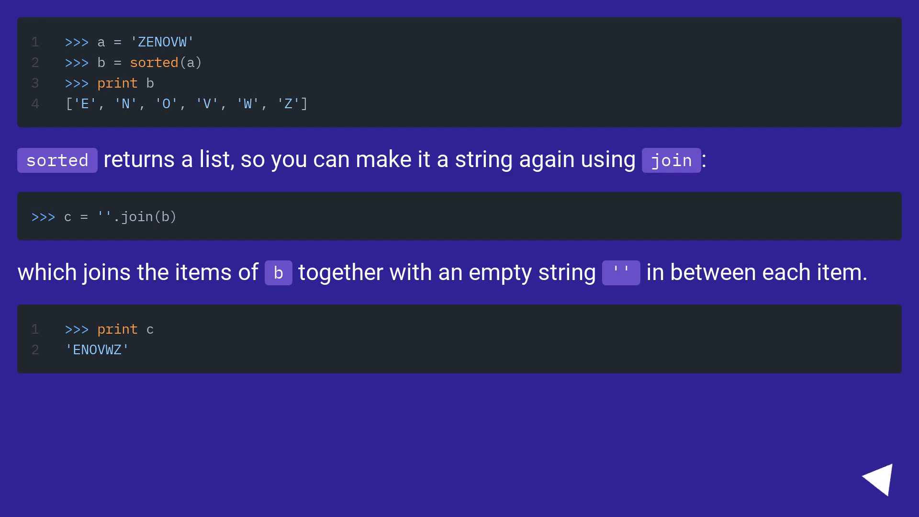